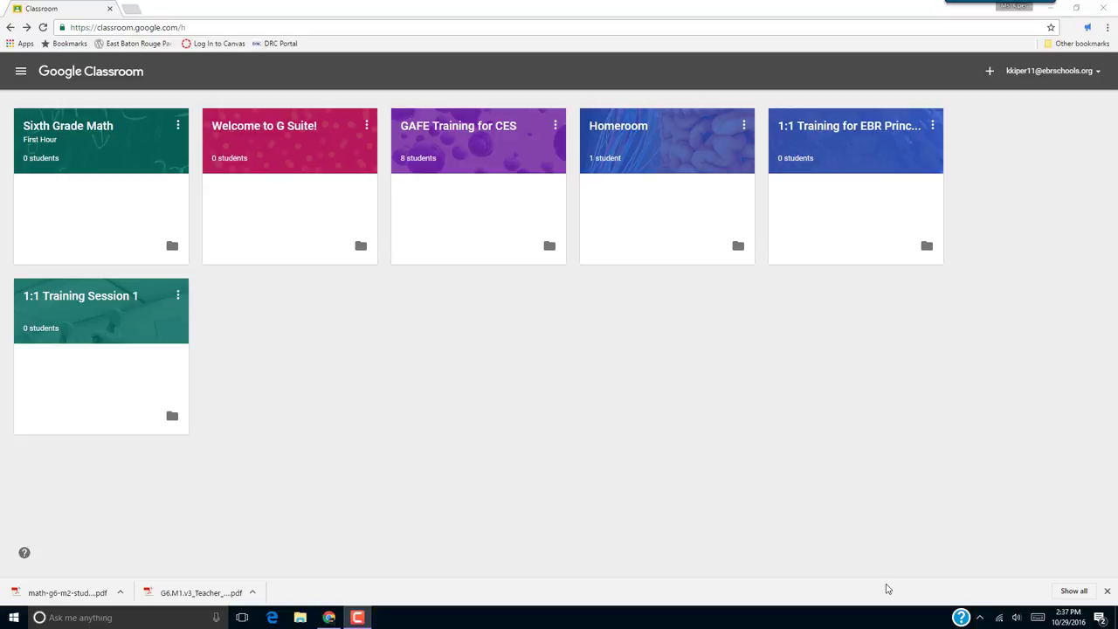
mouse_move(768, 253)
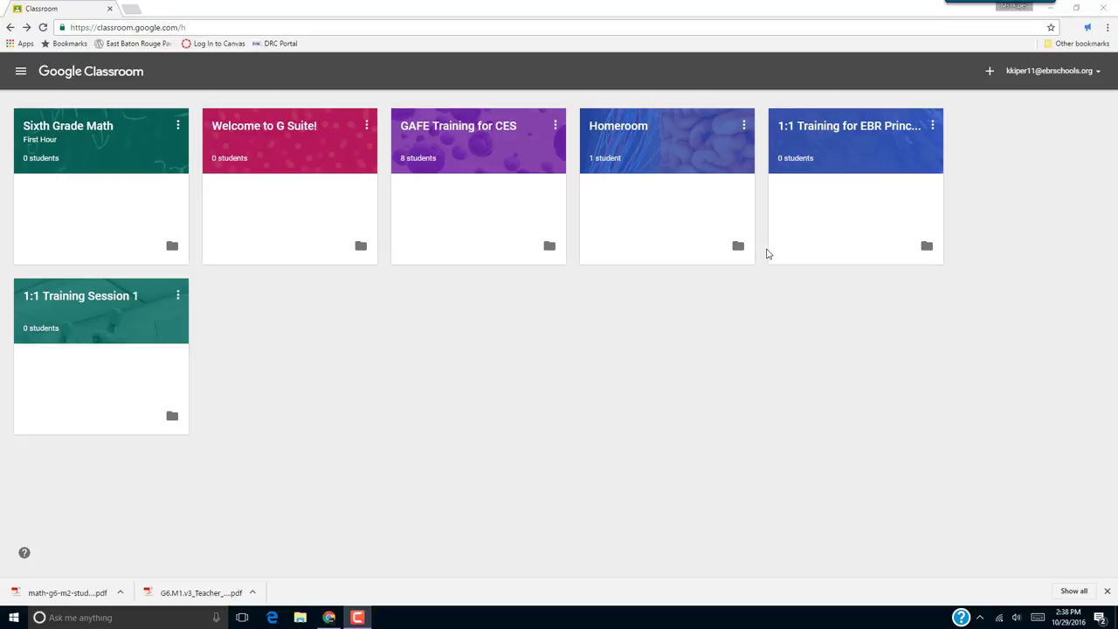
mouse_move(813, 260)
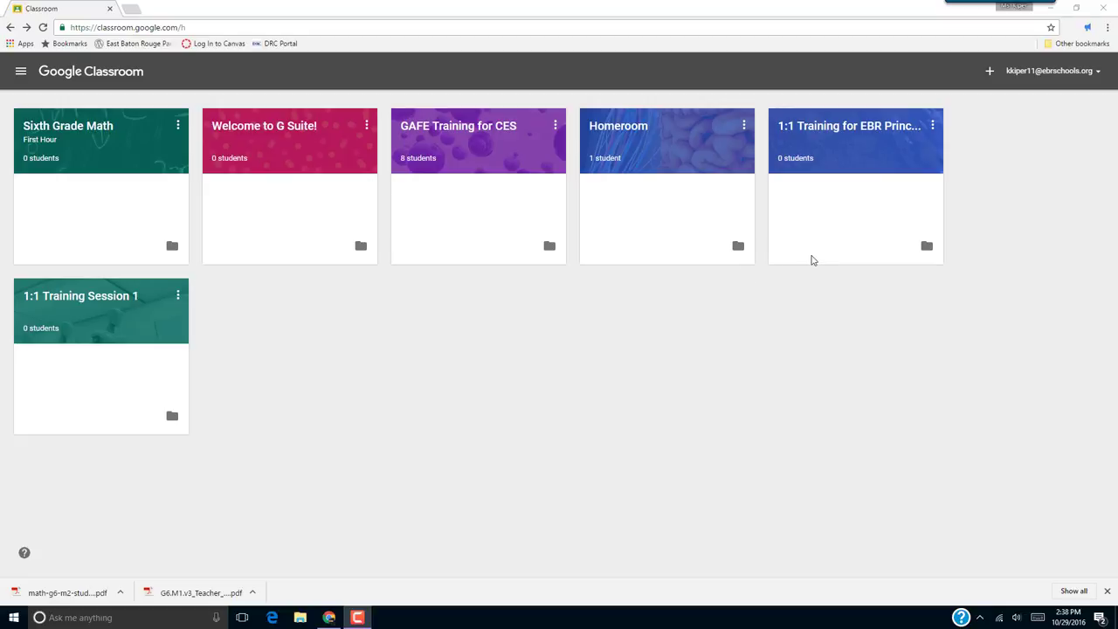
mouse_move(820, 268)
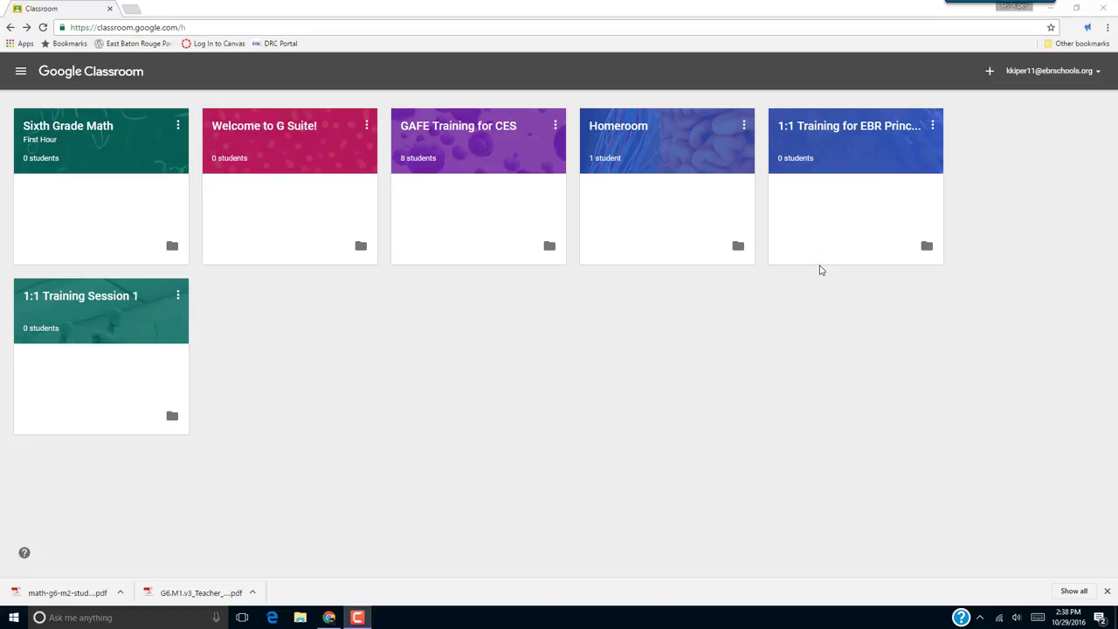
mouse_move(935, 140)
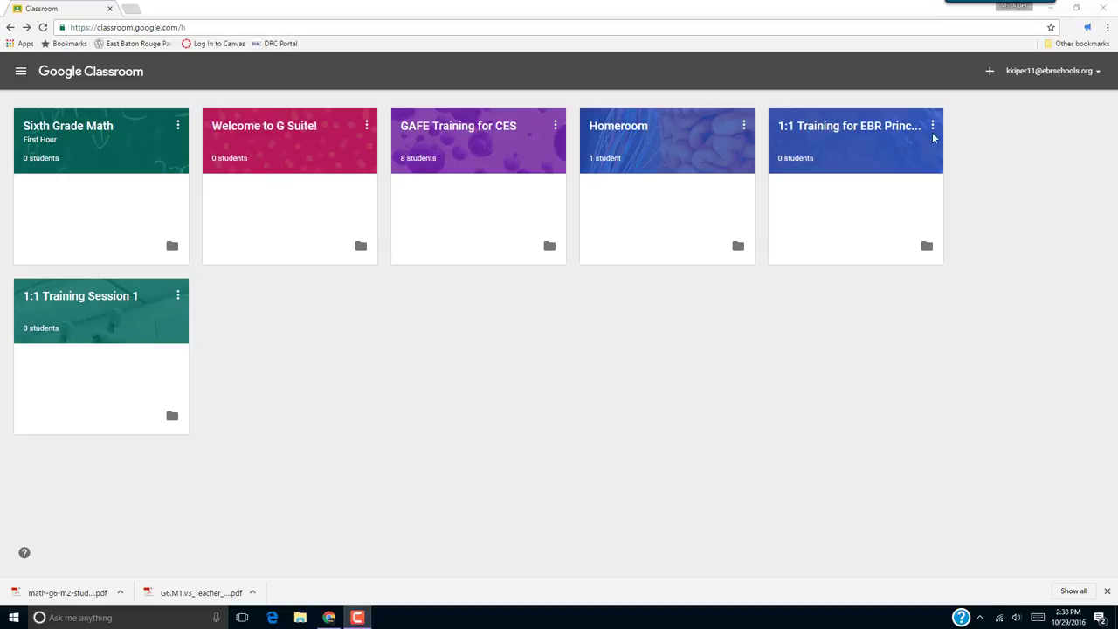
- Archive the '1:1 Training for EBR' class from its card menu and confirm
left_click(932, 125)
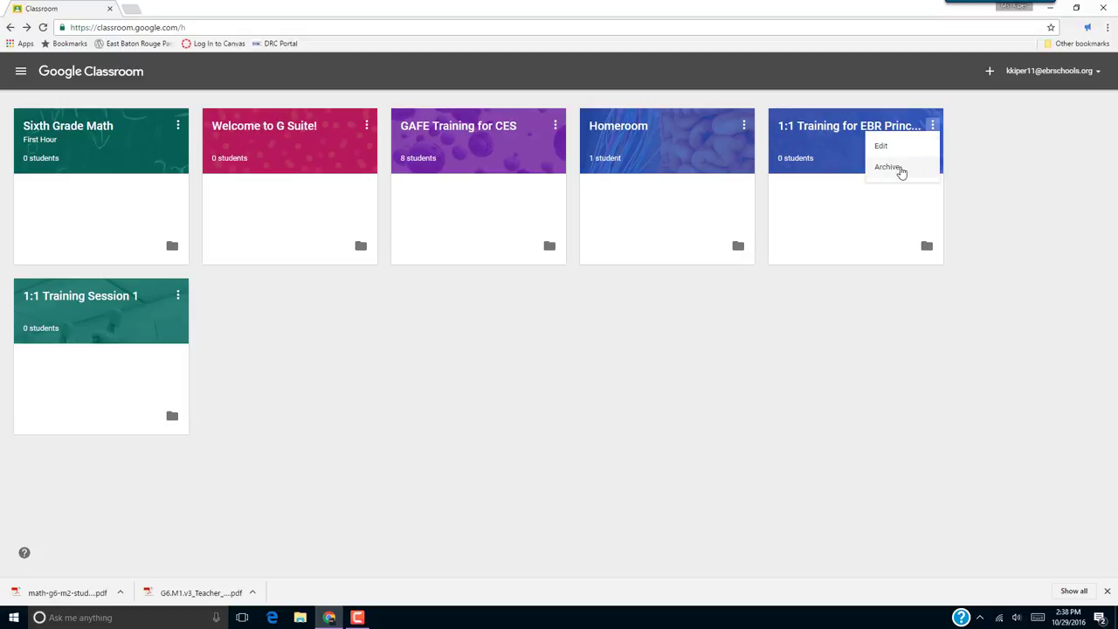
left_click(887, 167)
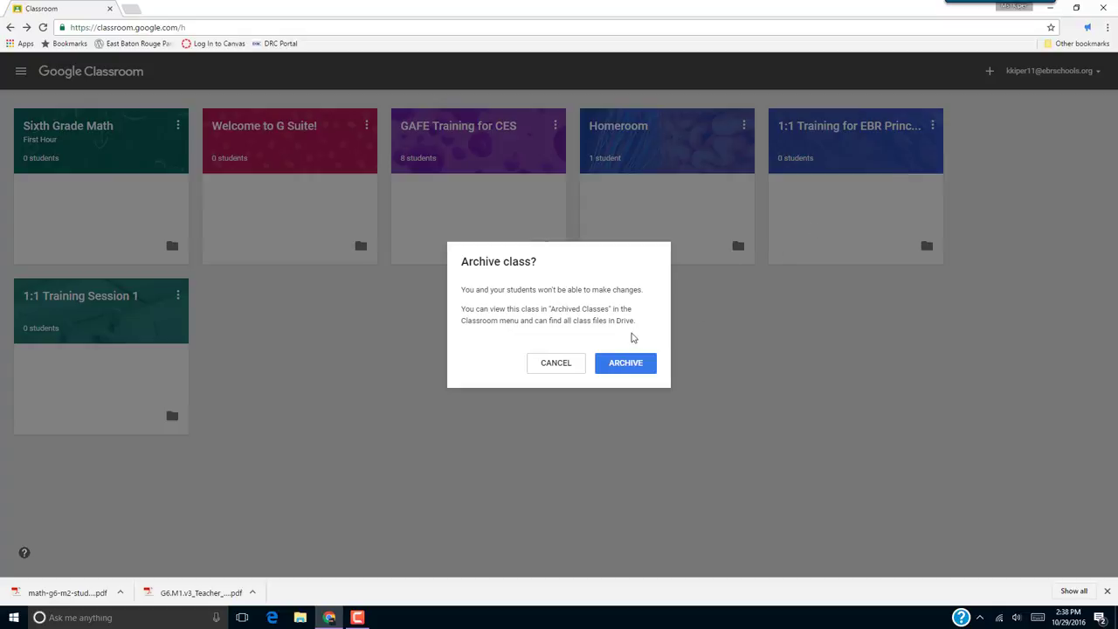
left_click(625, 363)
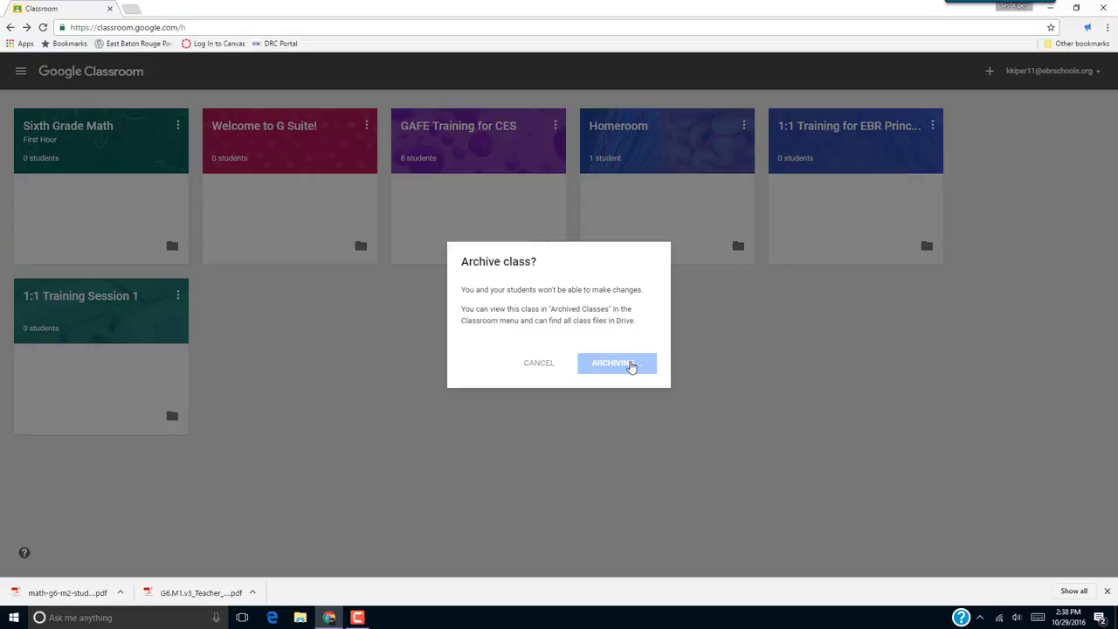
left_click(615, 363)
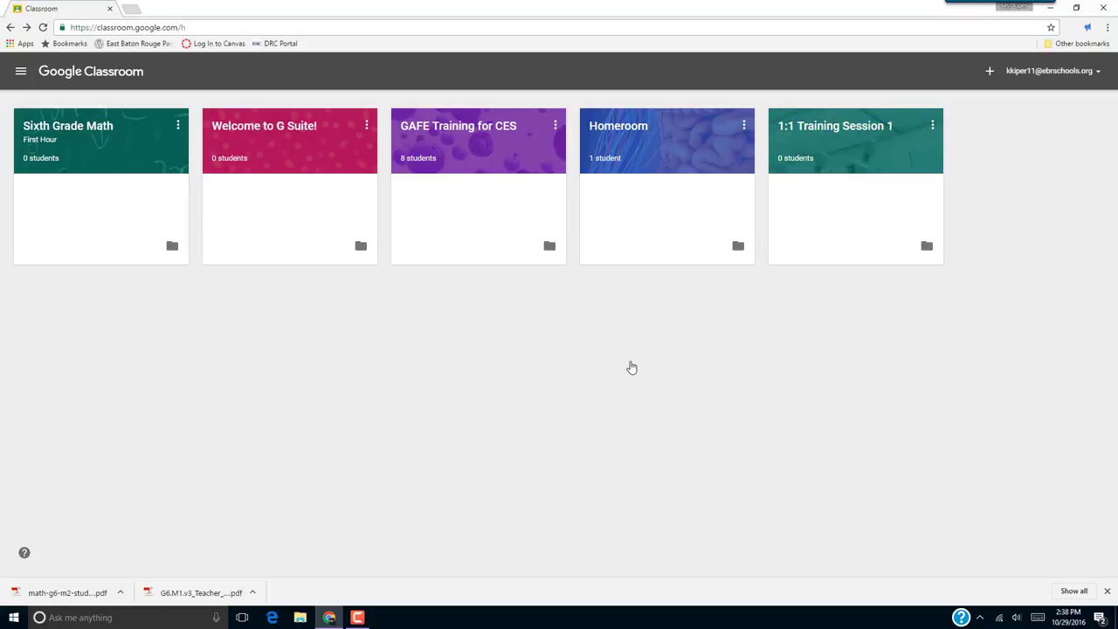
mouse_move(700, 333)
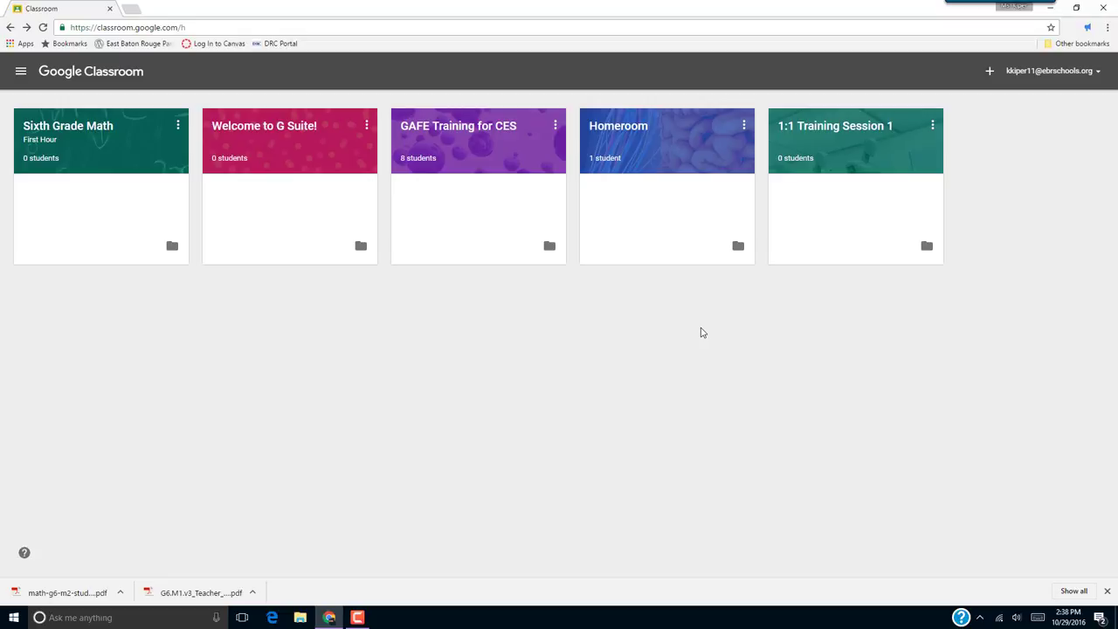
mouse_move(21, 71)
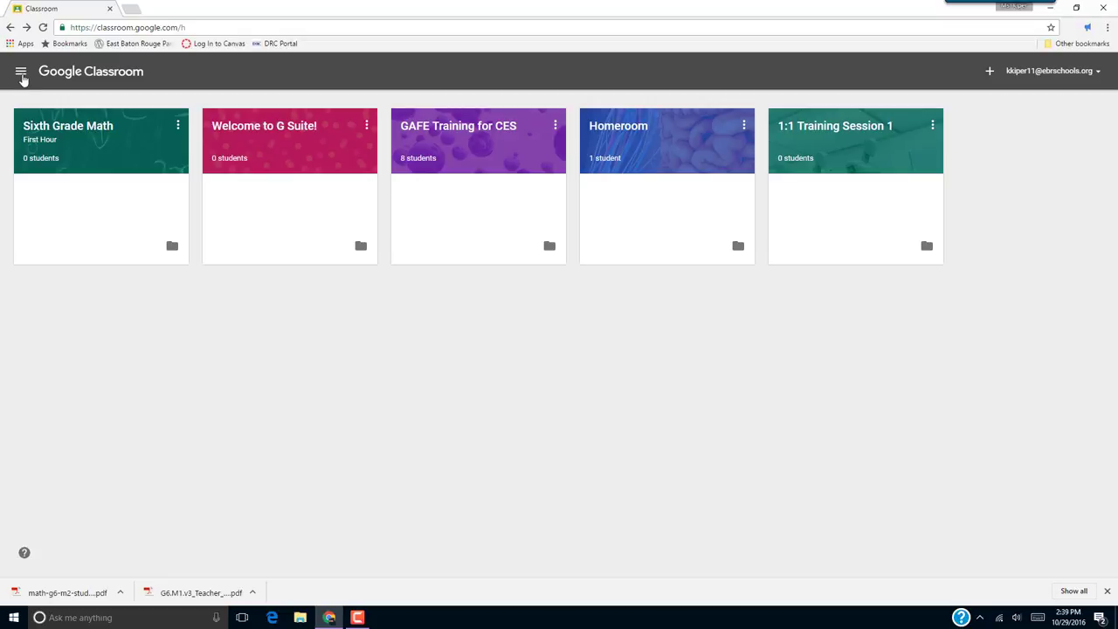
mouse_move(20, 70)
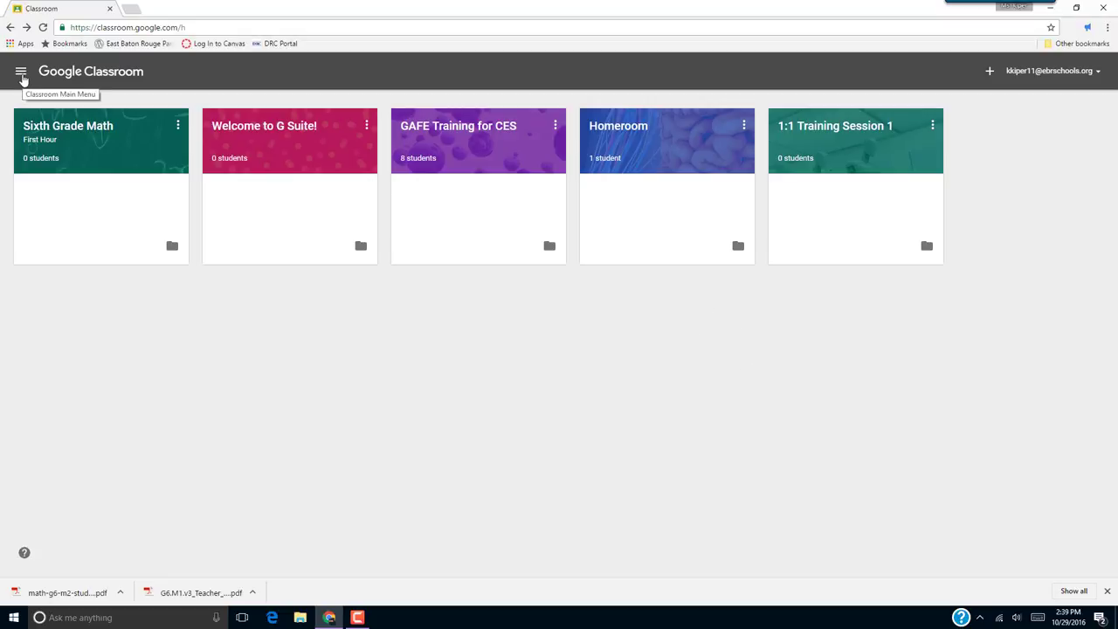
- Go to Archived Classes through the Classroom main menu
left_click(21, 71)
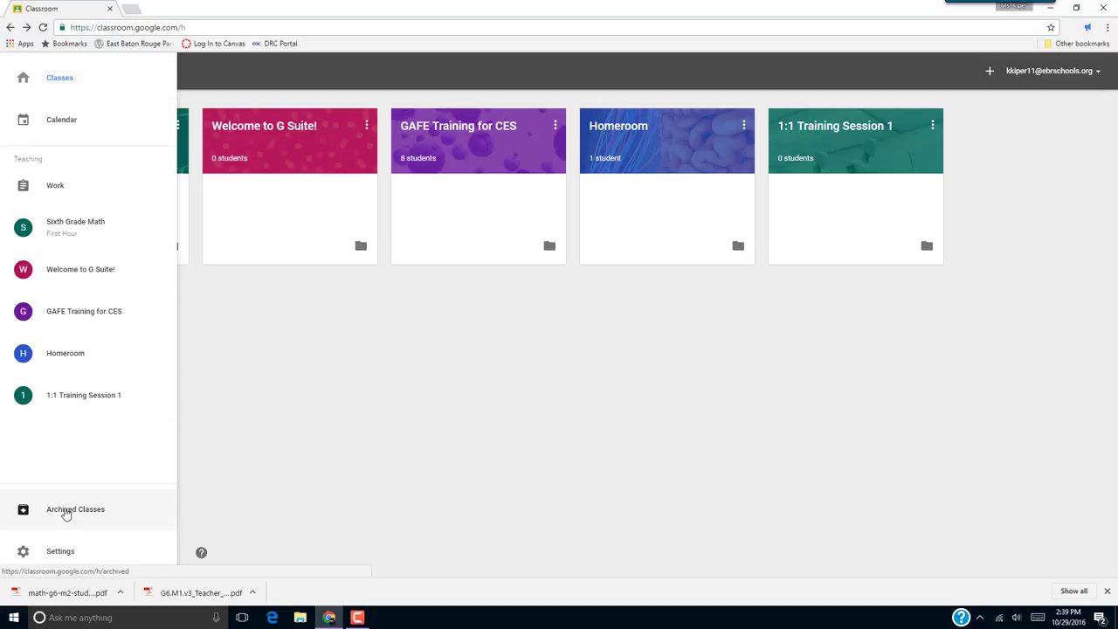
left_click(75, 508)
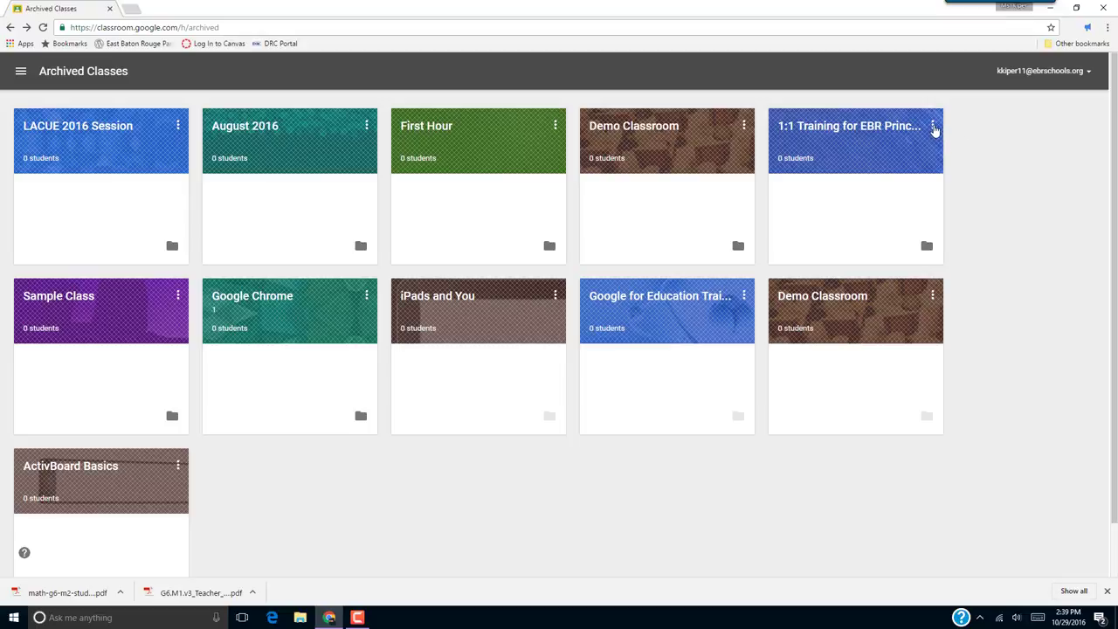
- Restore the archived '1:1 Training for EBR' class and confirm
left_click(933, 126)
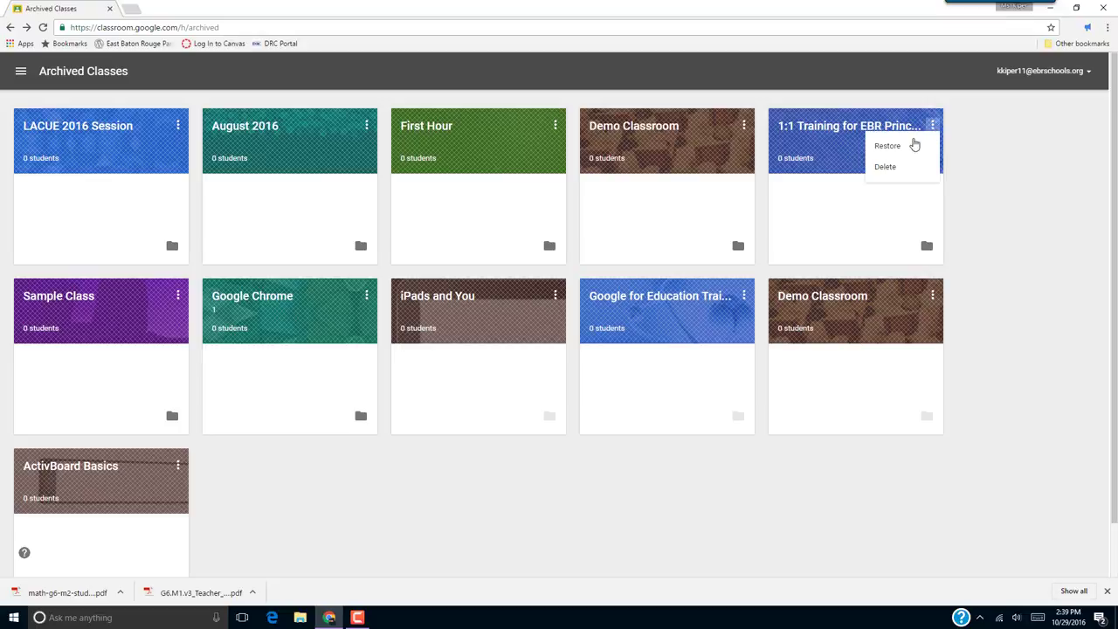
left_click(888, 146)
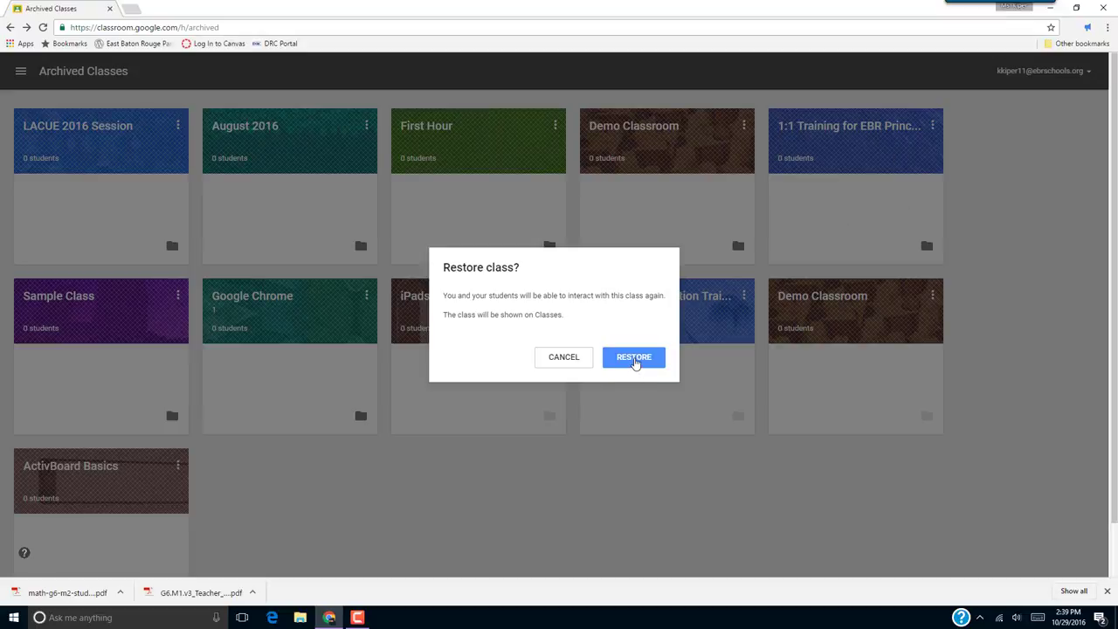
left_click(633, 357)
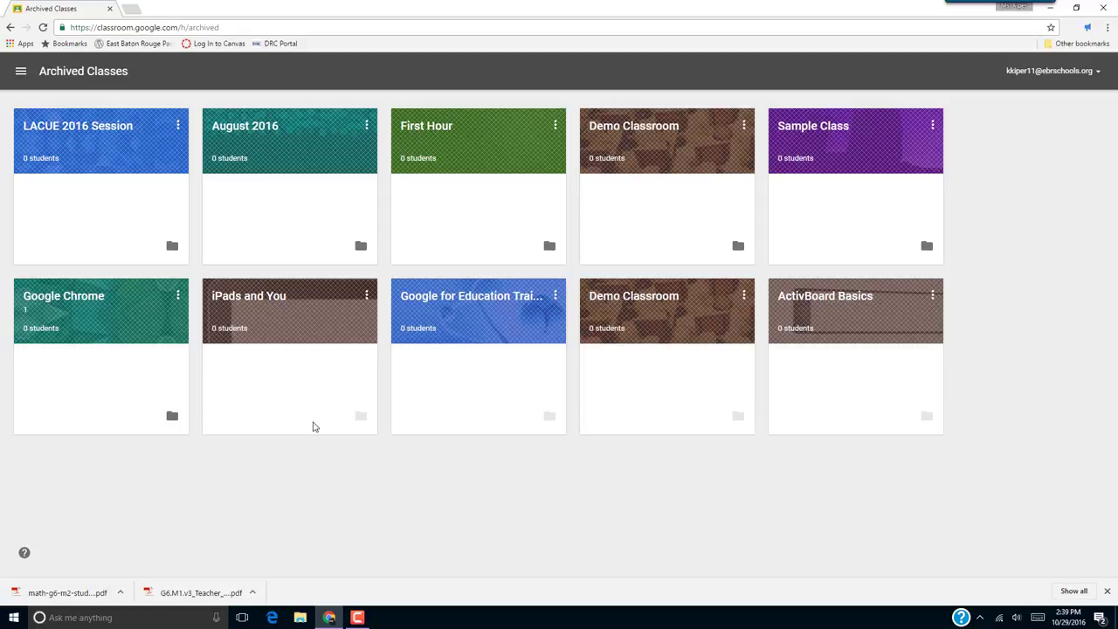
mouse_move(305, 416)
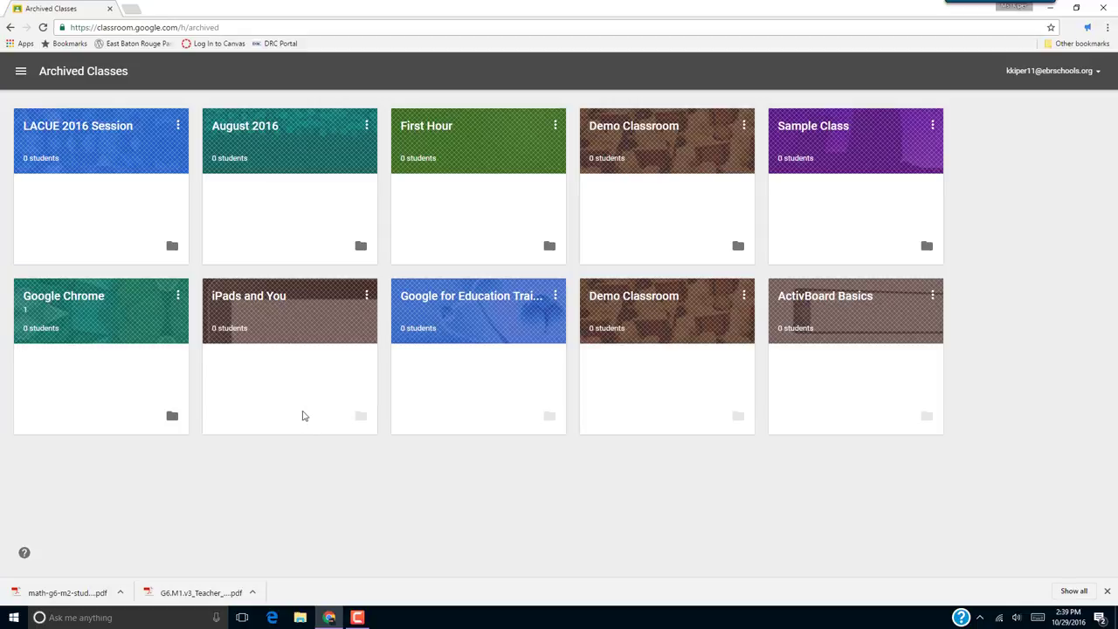
mouse_move(297, 423)
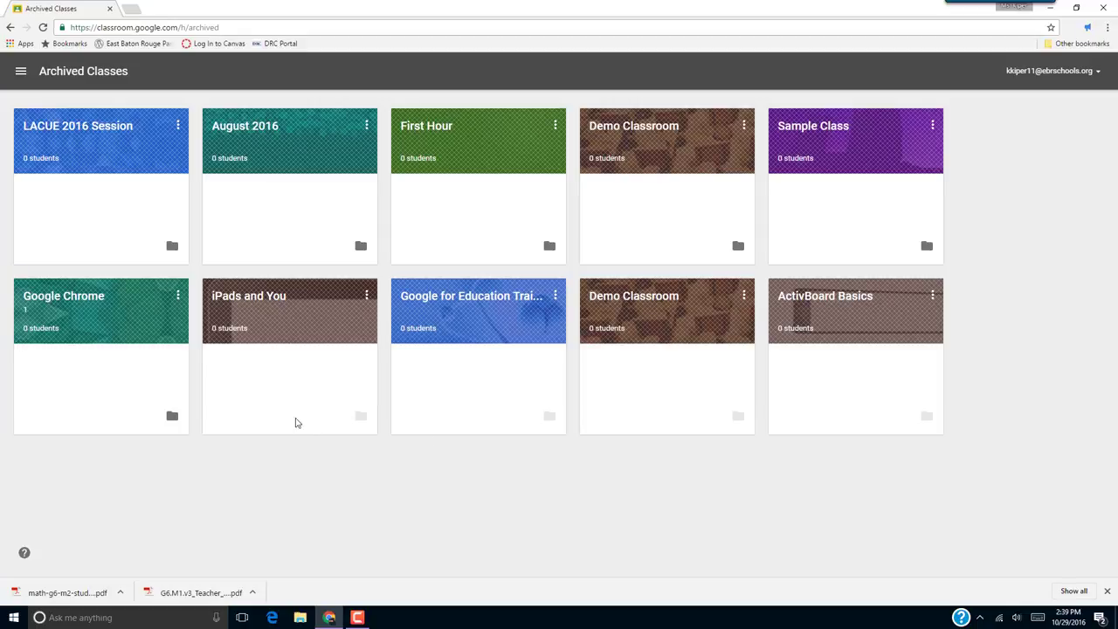
mouse_move(748, 263)
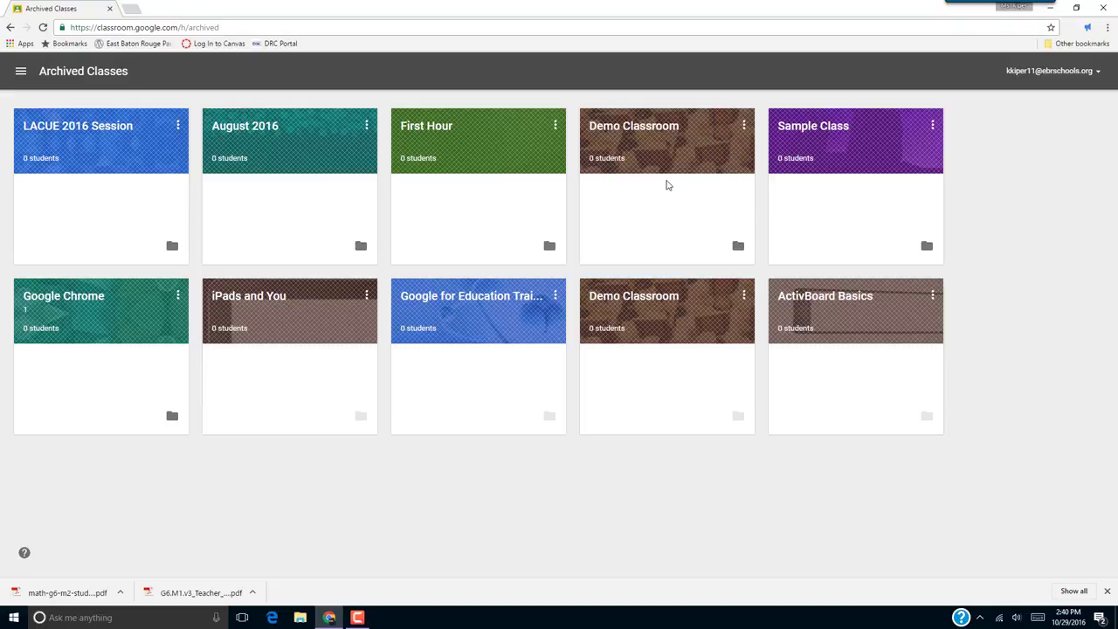
mouse_move(744, 125)
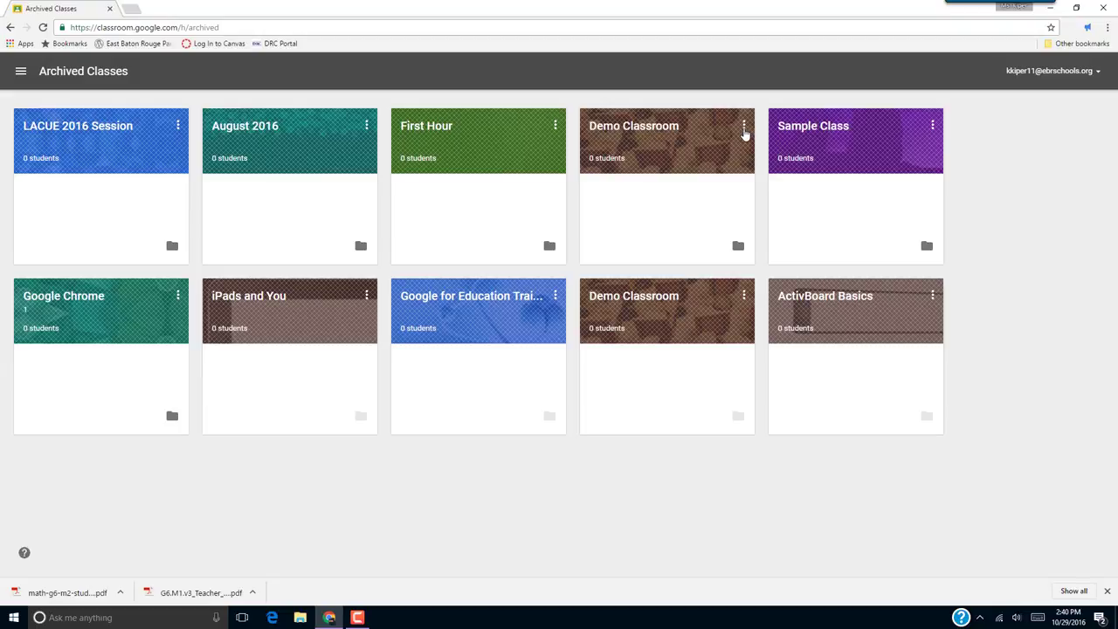
- Show the Restore and Delete options for the first-row archived Demo Classroom
left_click(743, 125)
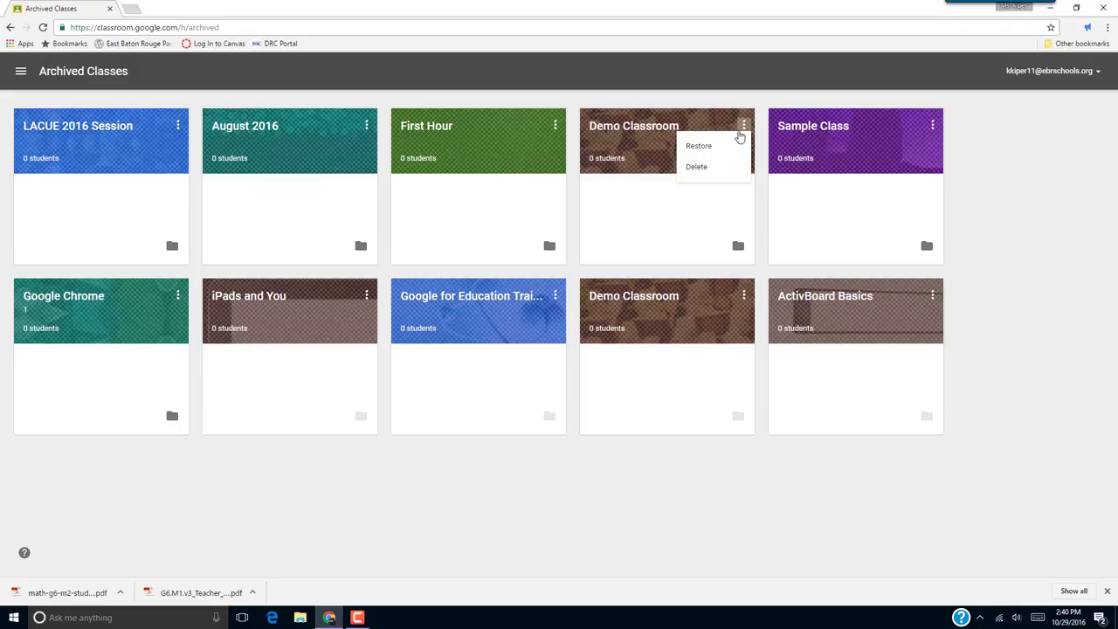